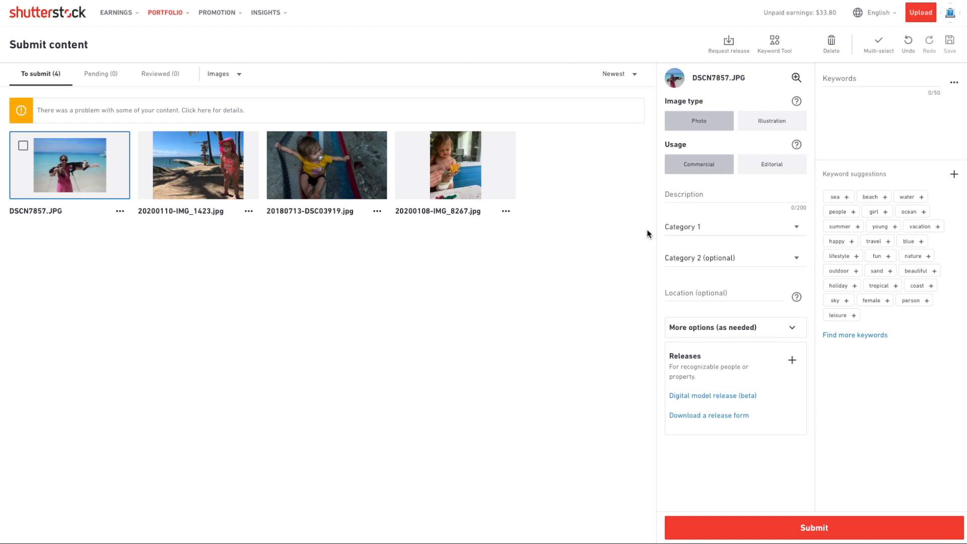
mouse_move(729, 44)
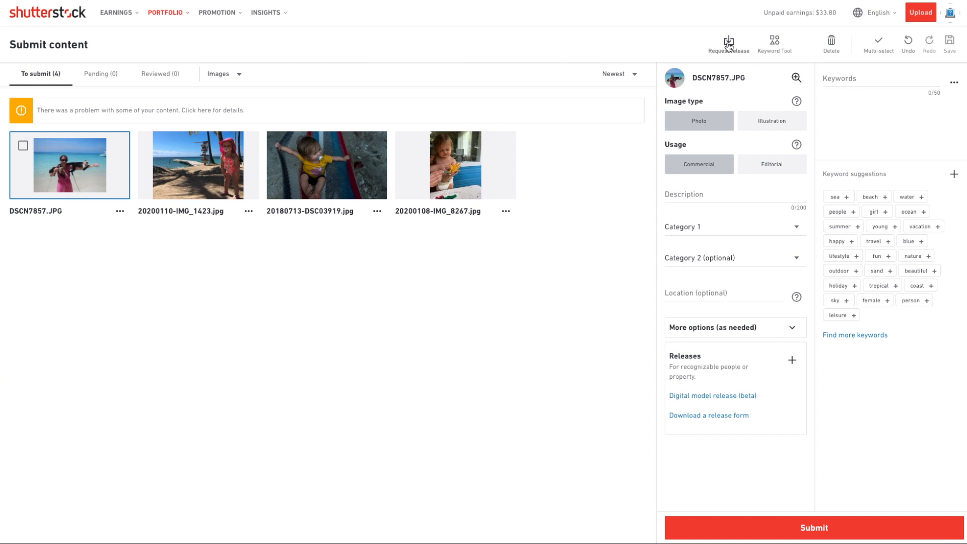
mouse_move(757, 48)
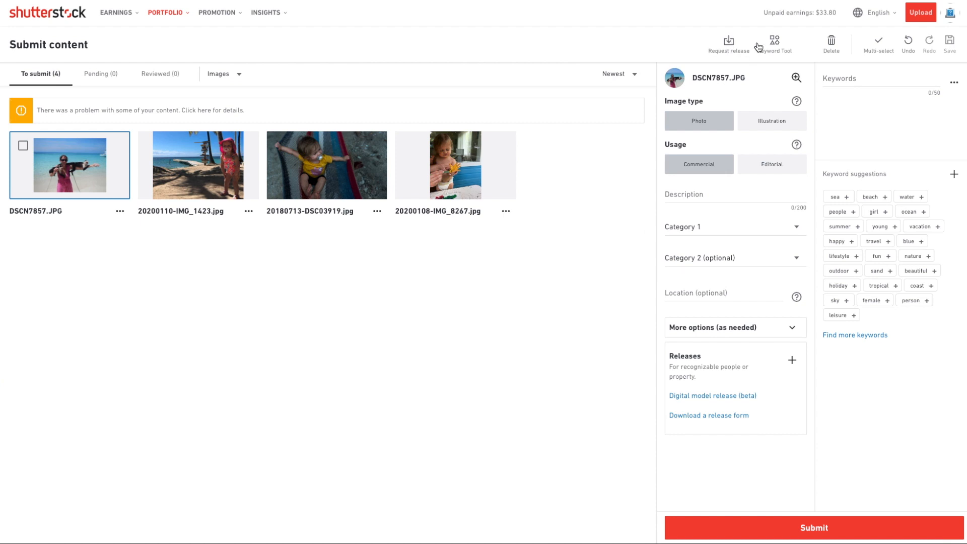
mouse_move(728, 44)
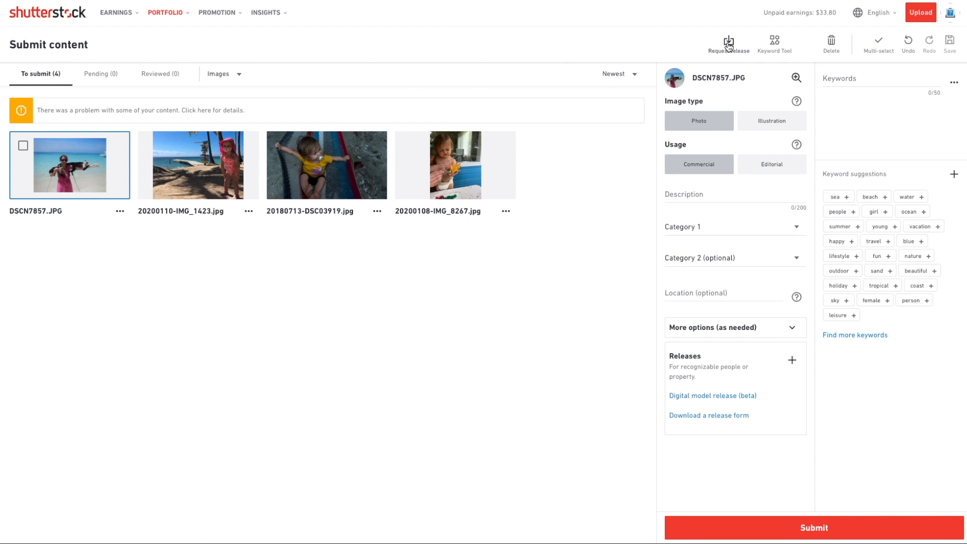
Step: Request a model release for DSCN7857.JPG with model name 'My hote wife' and a 'Please sign release' message
left_click(729, 42)
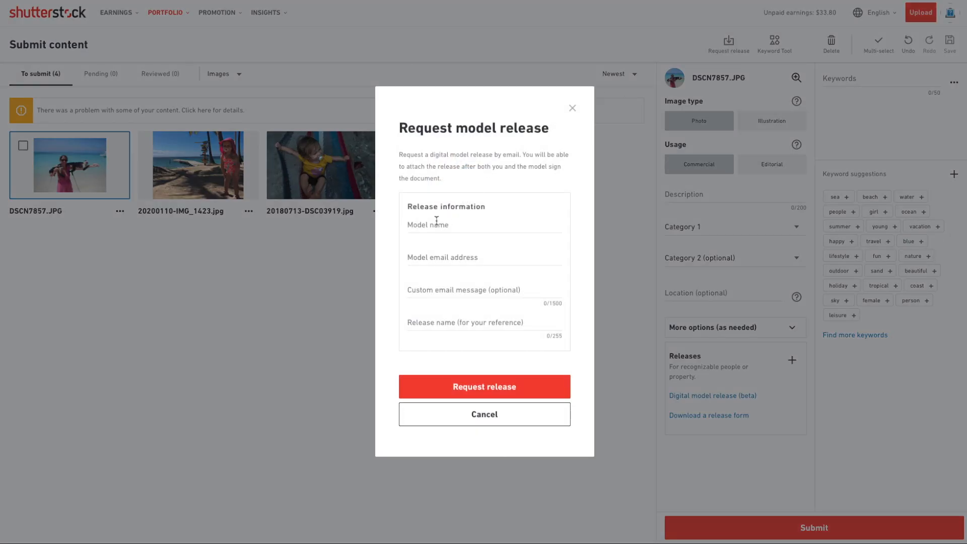
type("My")
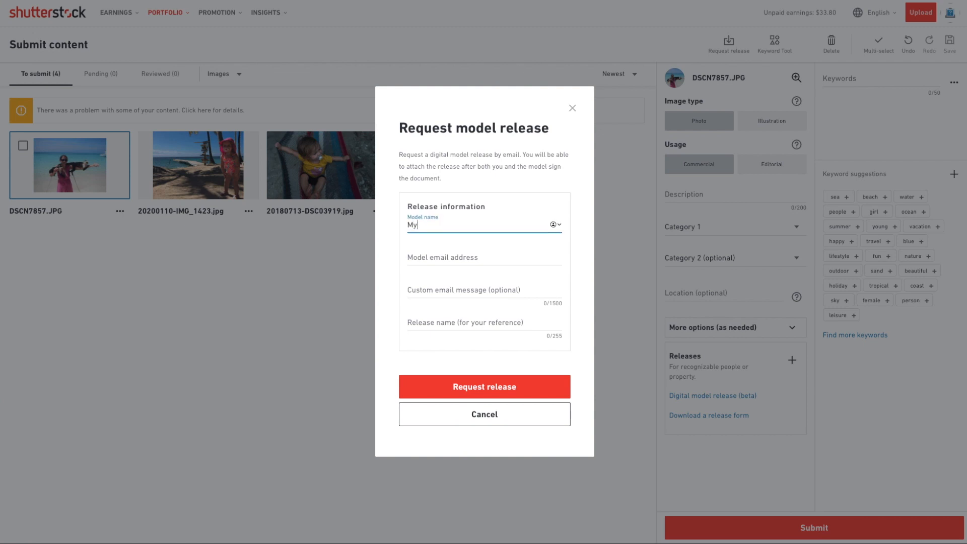
type("hote wife")
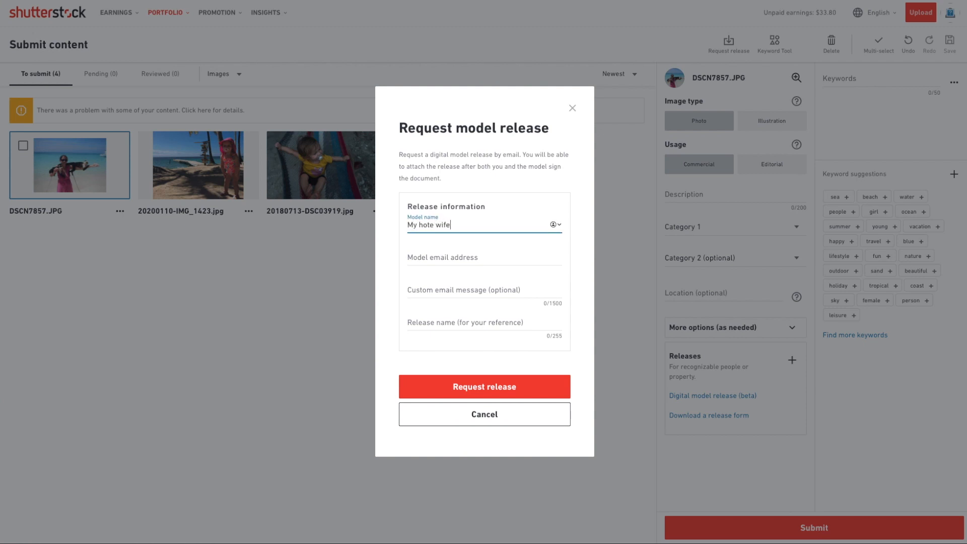
mouse_move(449, 255)
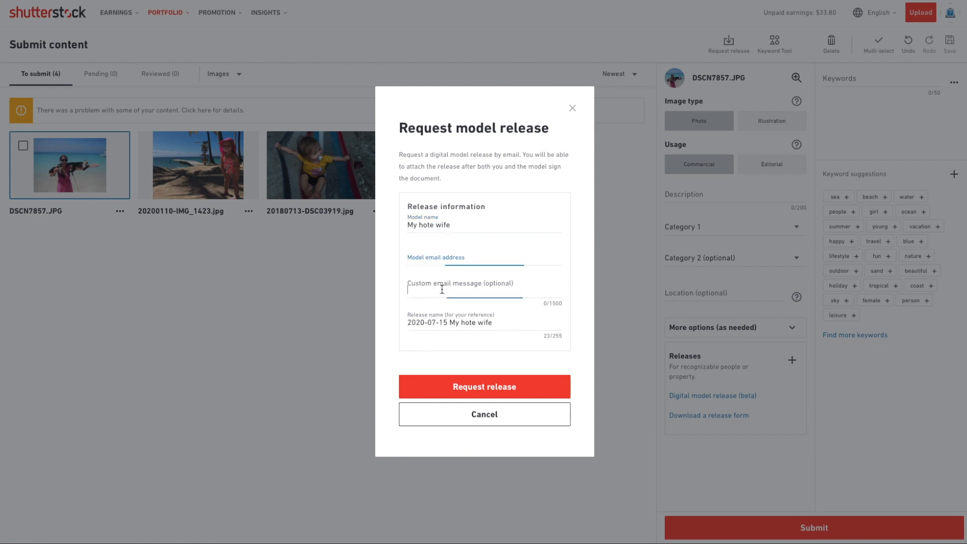
type("Please")
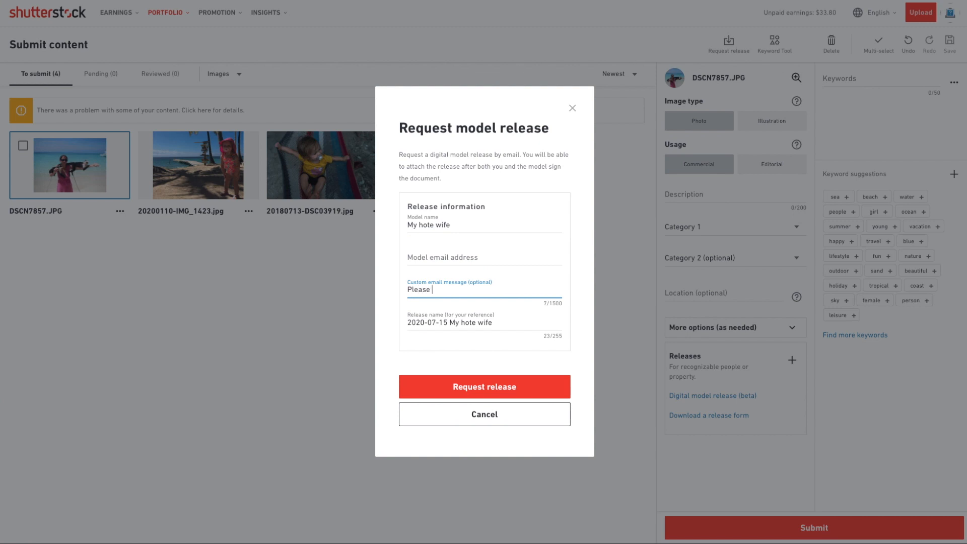
type("sign")
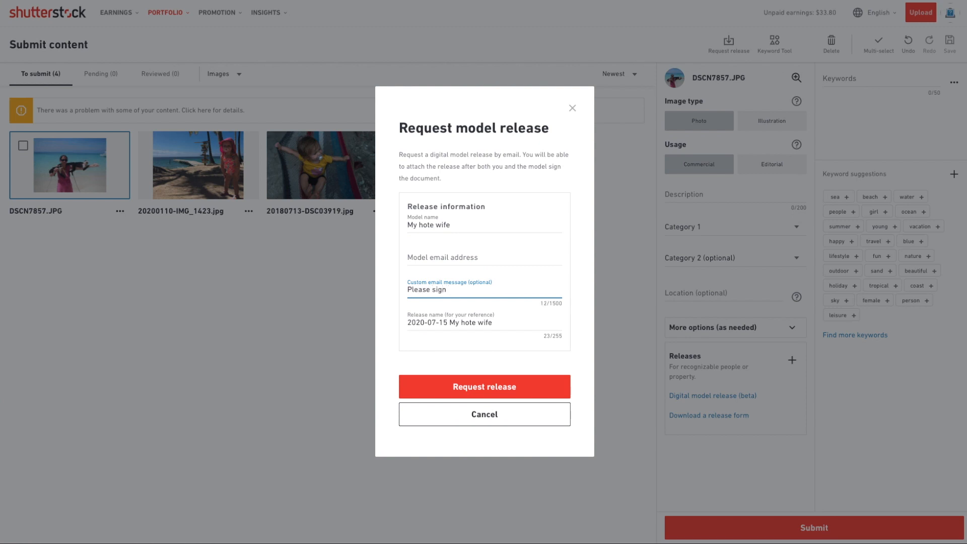
type("release from photo")
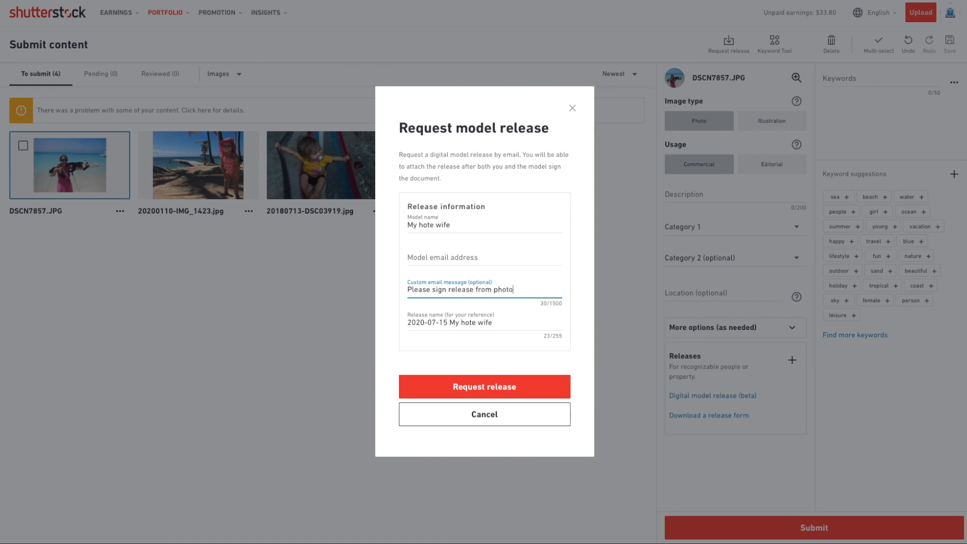
left_click(484, 387)
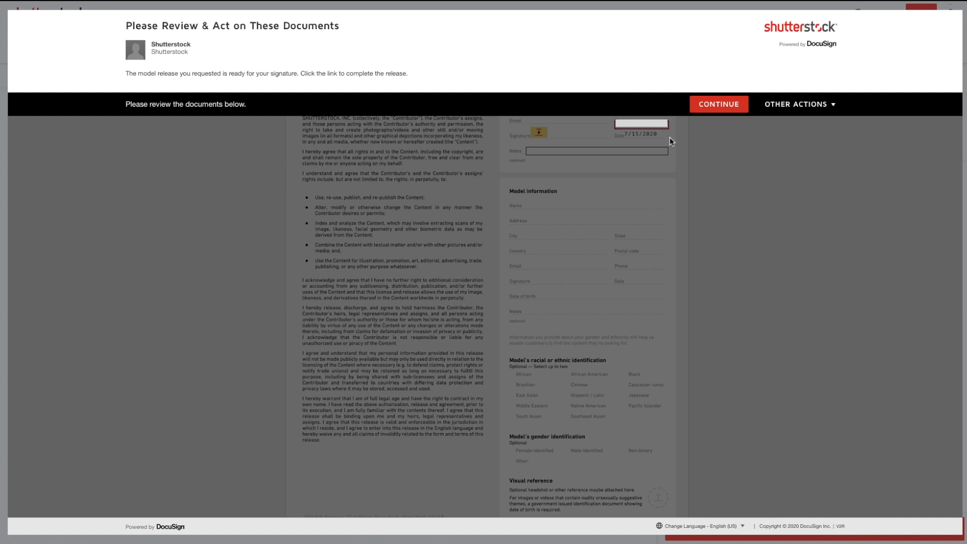
mouse_move(220, 104)
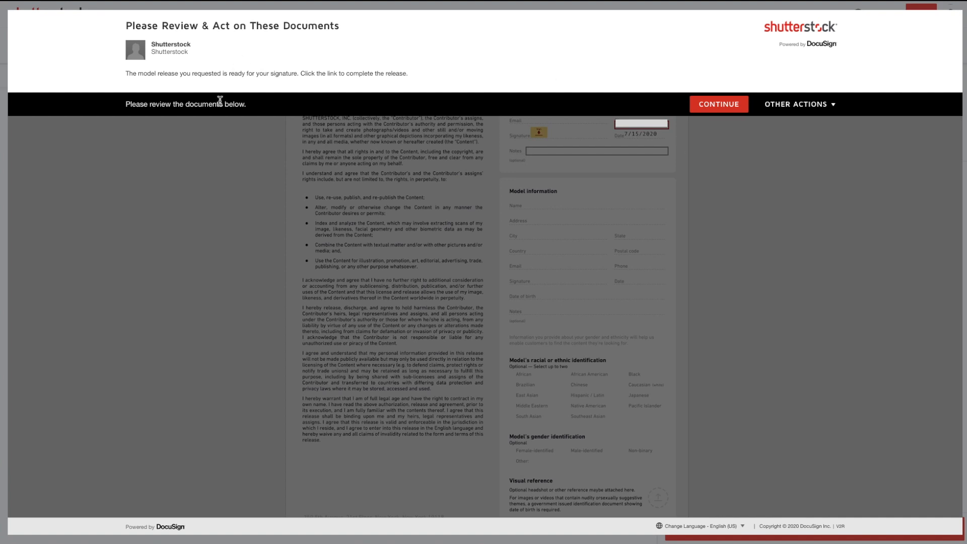
mouse_move(720, 106)
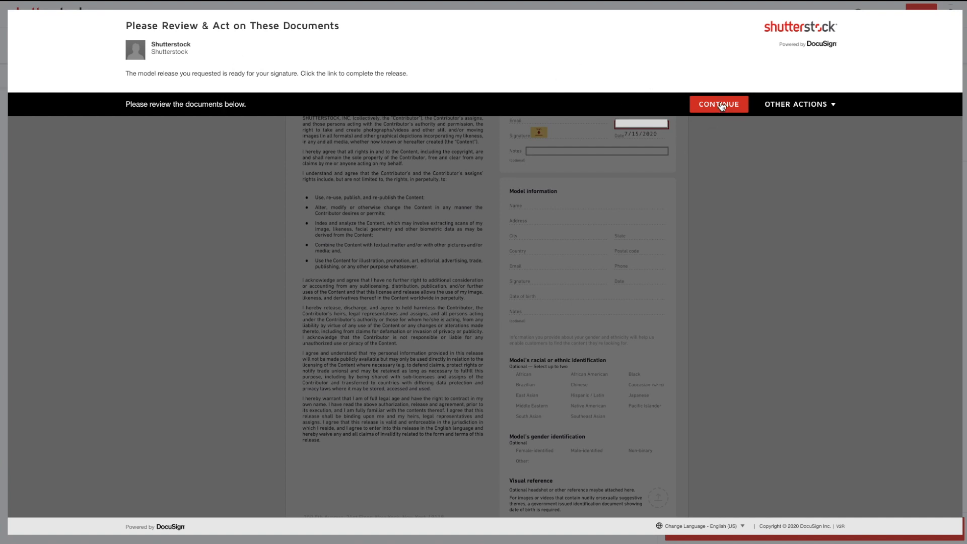
Step: Continue from the DocuSign review screen into the release document for signing
left_click(718, 104)
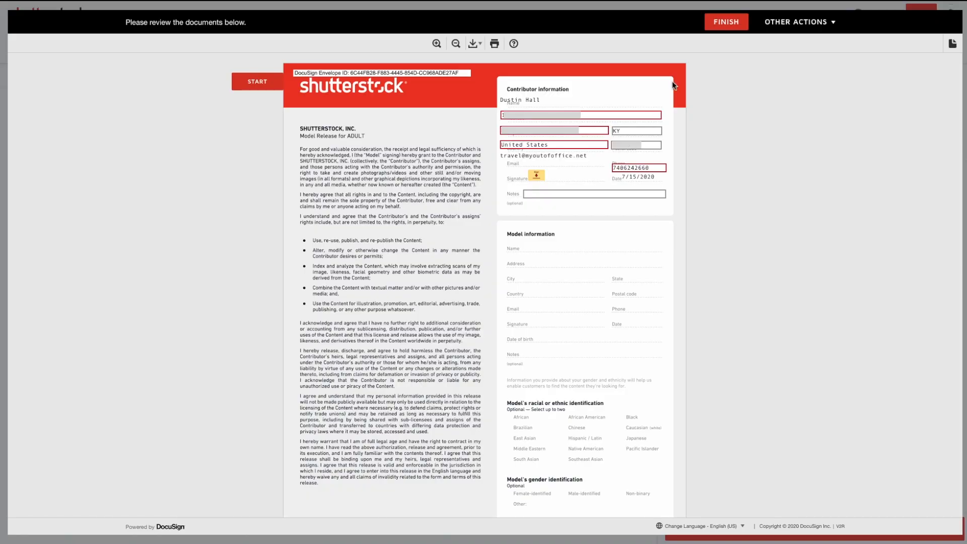
Step: Add the contributor note 'Shoot' and apply the contributor's signature to the release
left_click(552, 144)
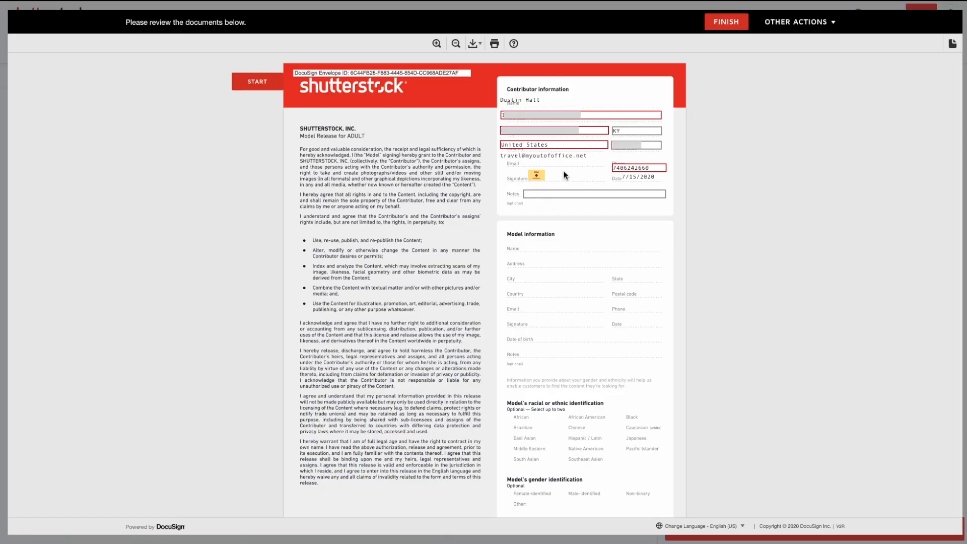
left_click(593, 194)
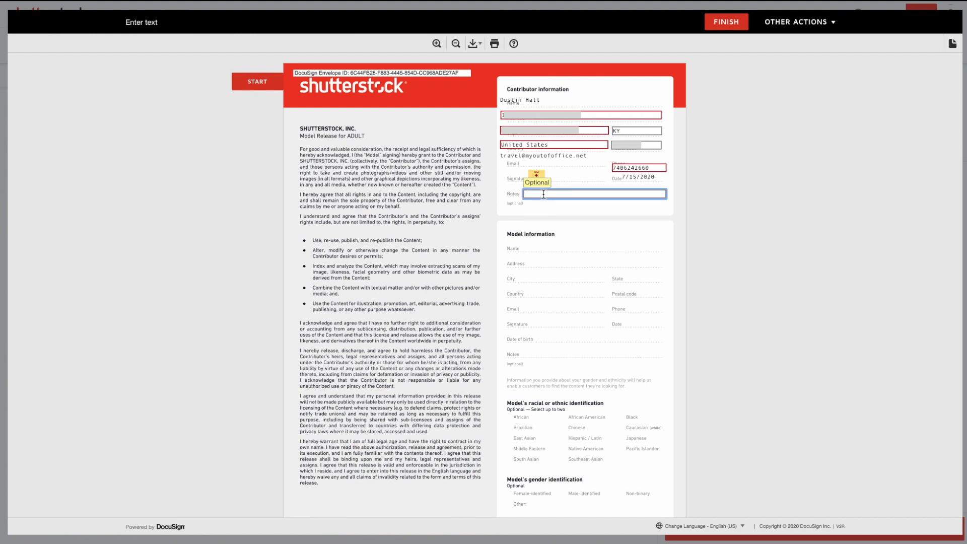
type("Shoot in")
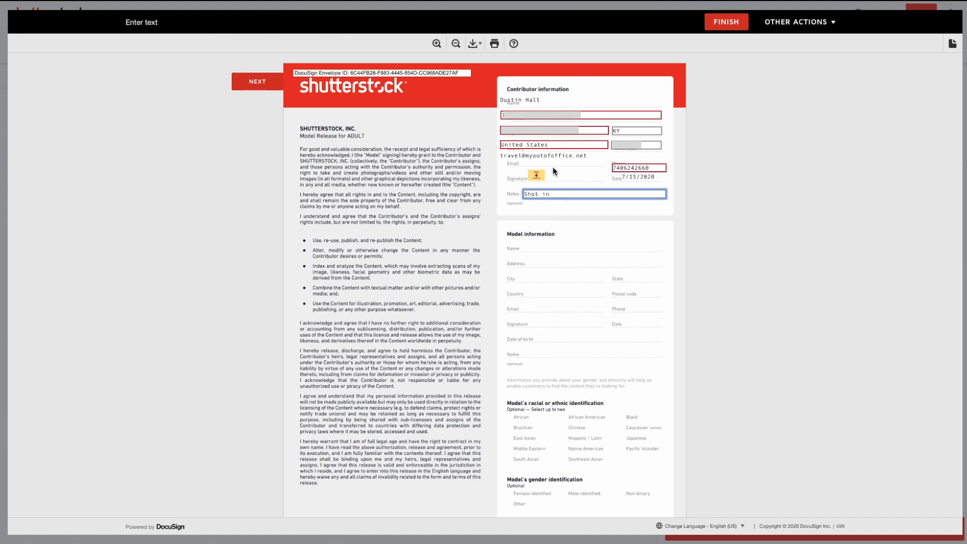
mouse_move(536, 174)
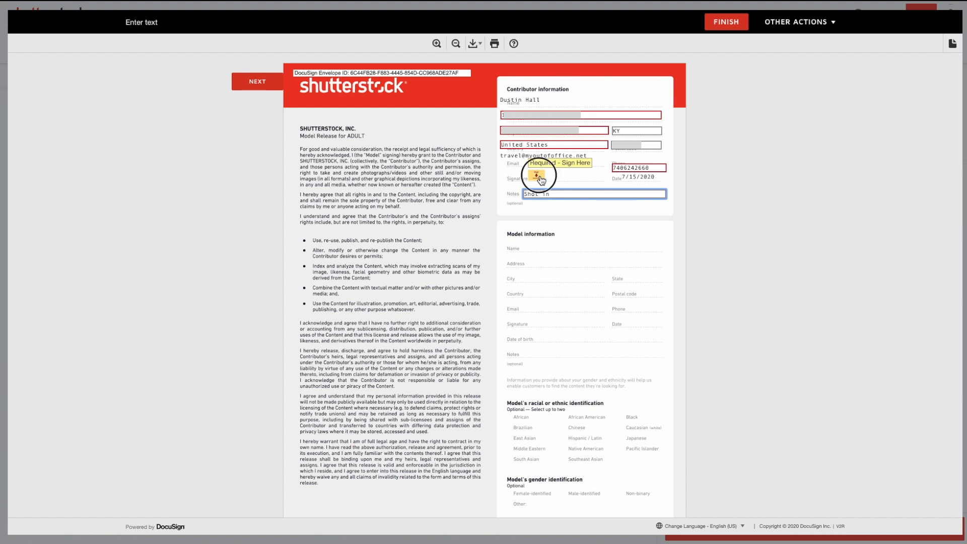
left_click(537, 176)
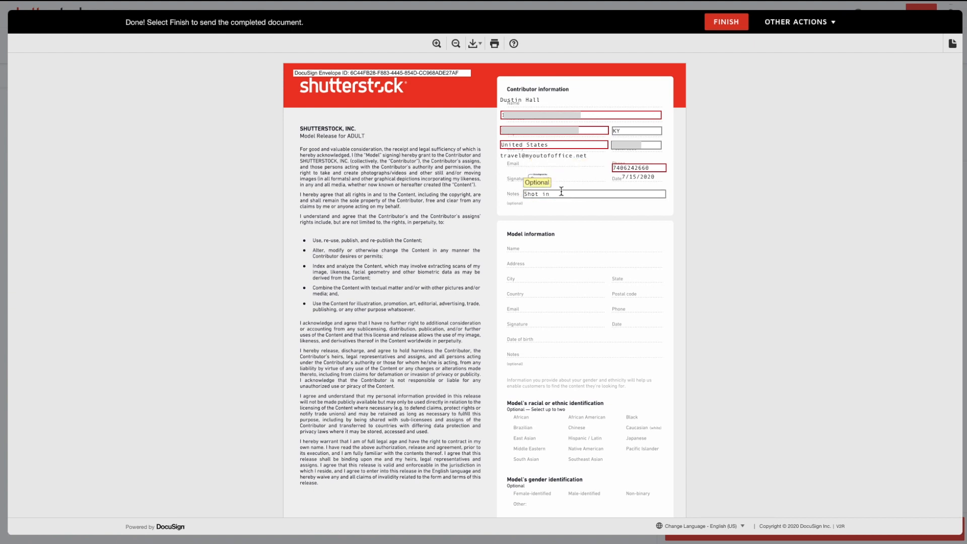
left_click(536, 182)
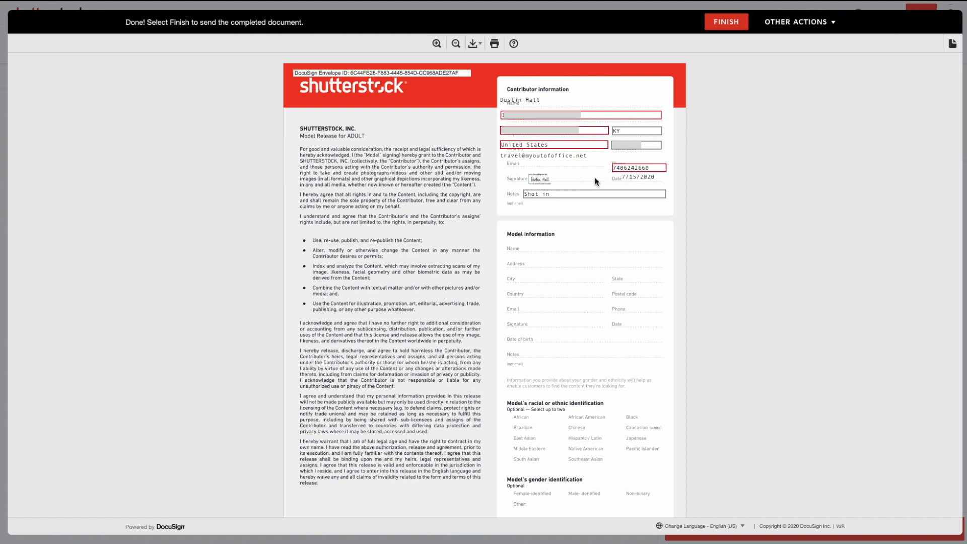
Step: Finish and send the signed contributor portion, then bring up the model's signing email
scroll("down", 3)
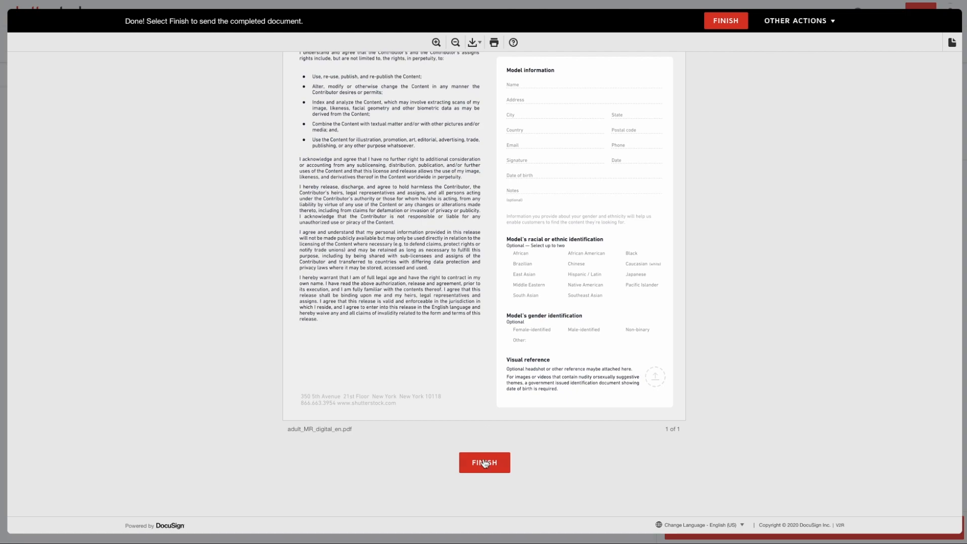
left_click(485, 462)
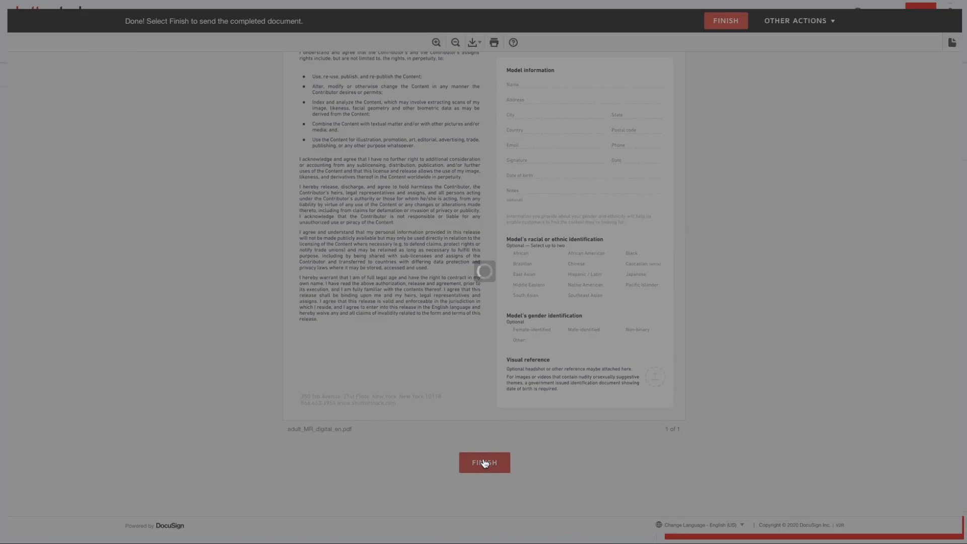
left_click(485, 462)
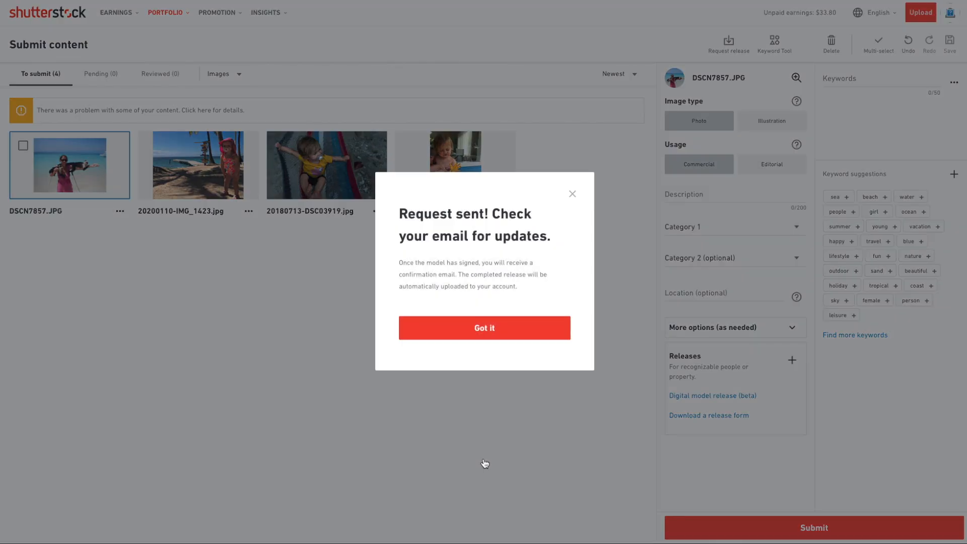
mouse_move(487, 443)
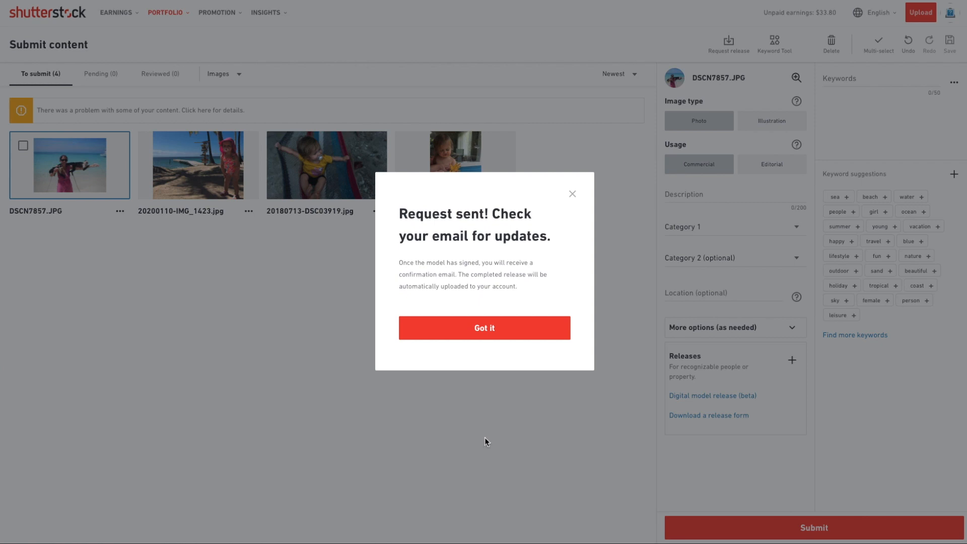
left_click(485, 328)
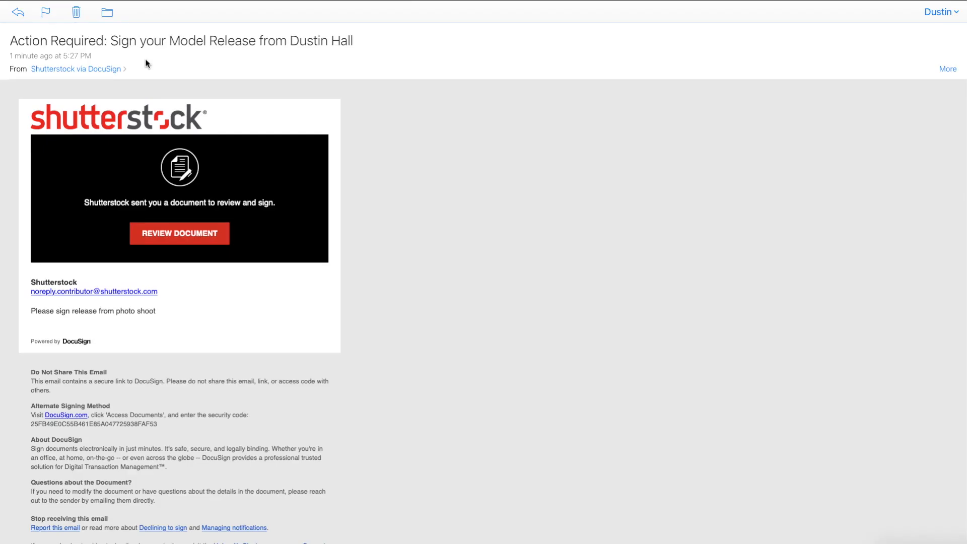
mouse_move(148, 215)
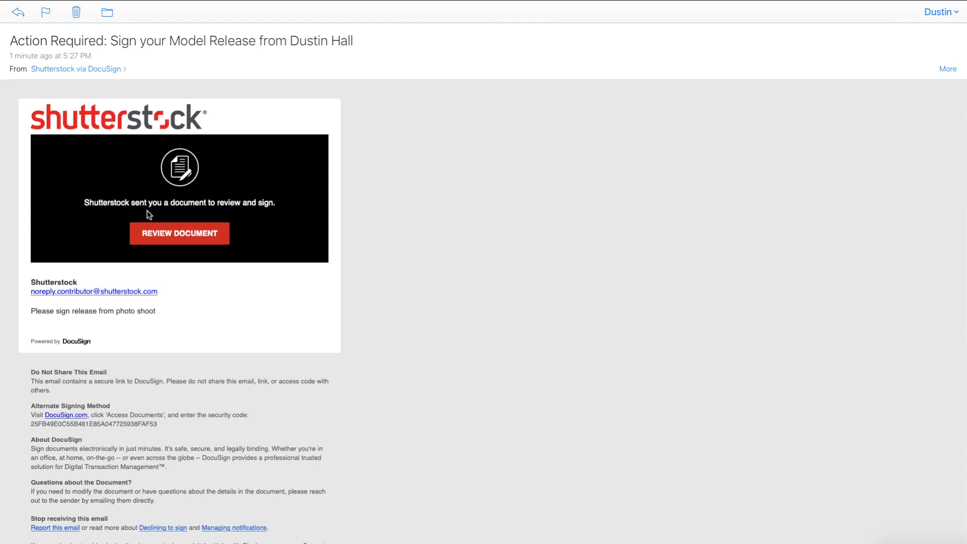
mouse_move(169, 235)
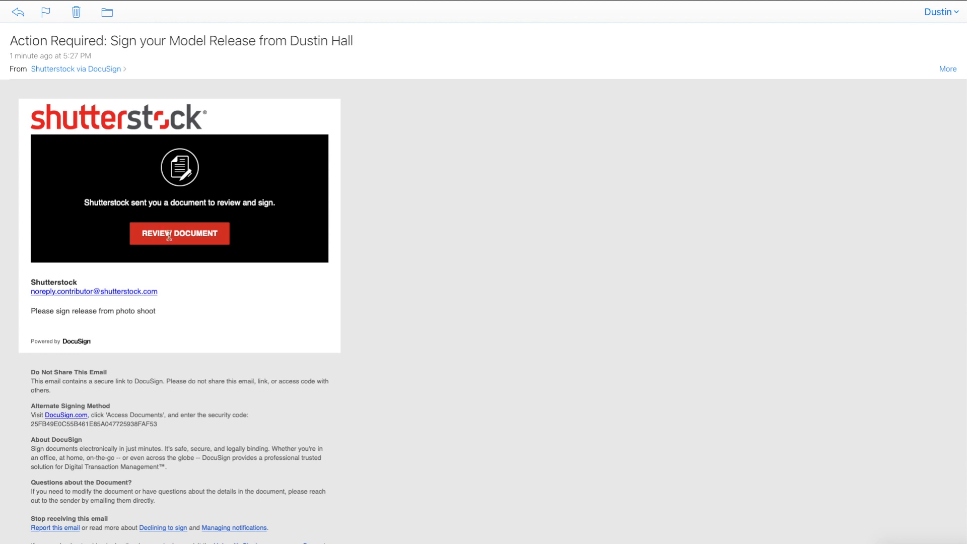
Step: Open the release from the model's email and agree to use electronic records and signatures
left_click(179, 233)
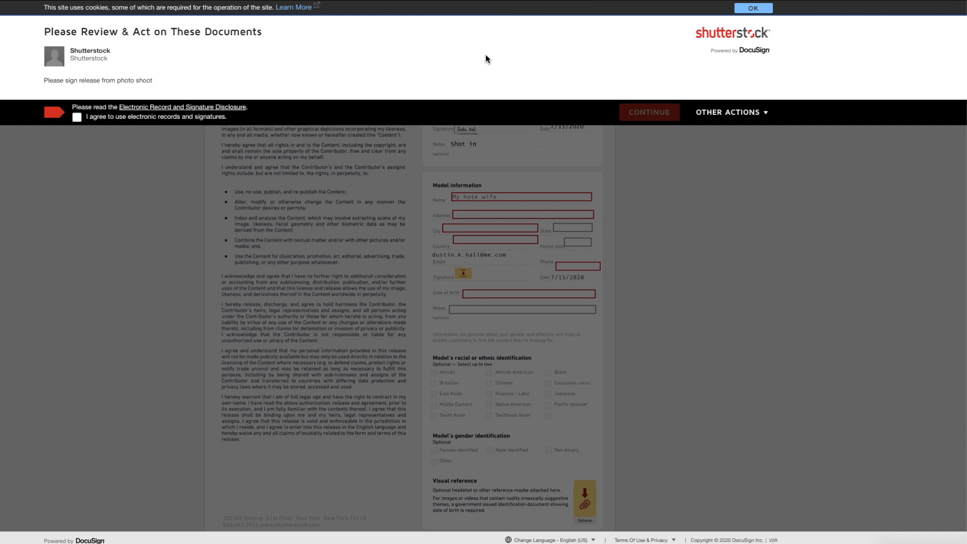
mouse_move(61, 65)
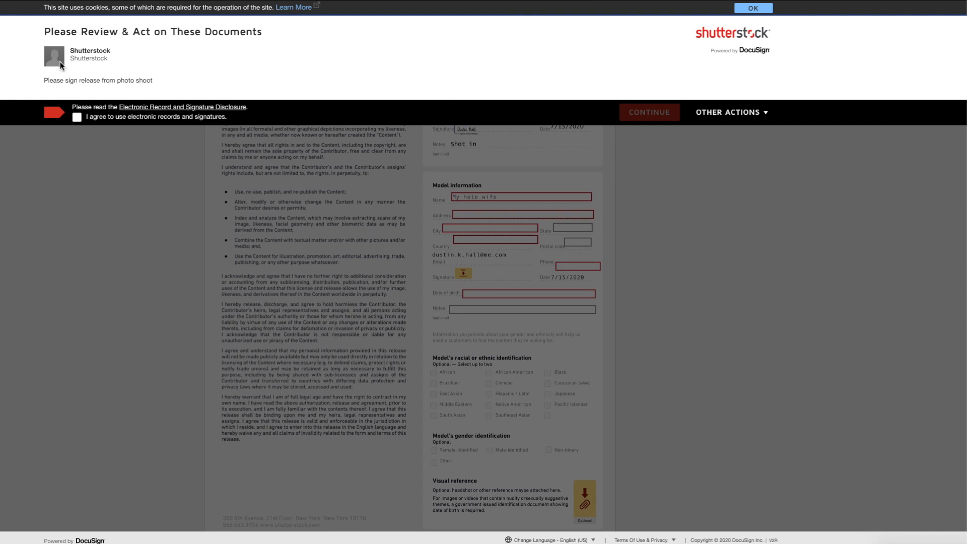
mouse_move(83, 126)
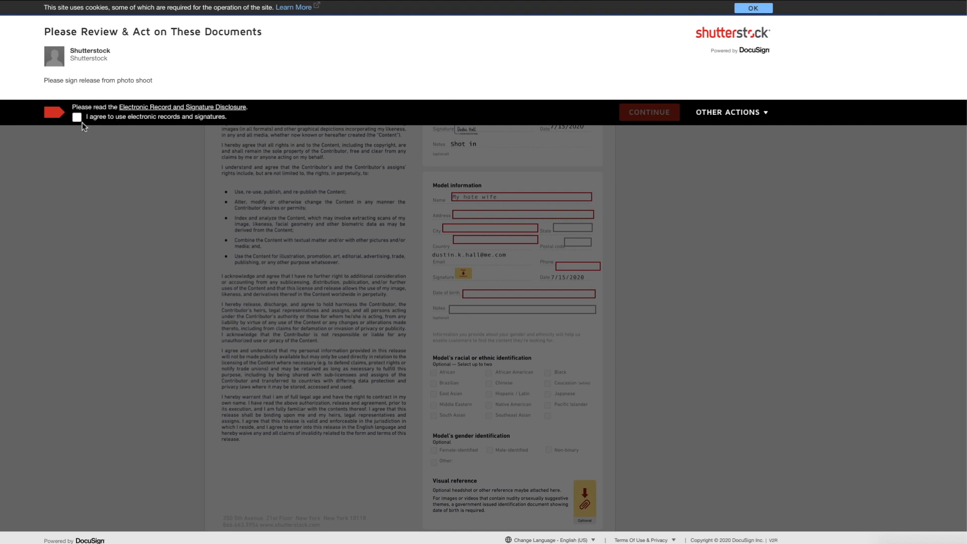
left_click(77, 117)
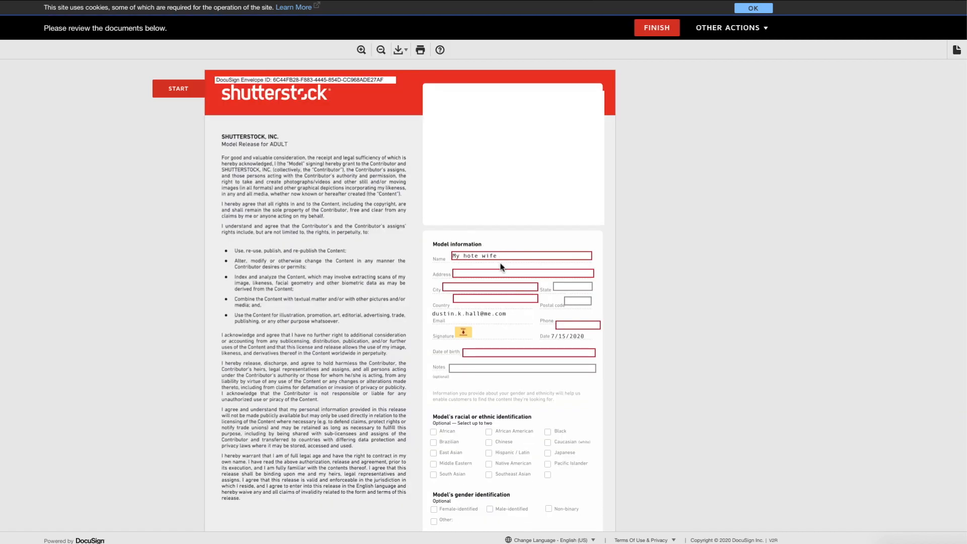
mouse_move(564, 298)
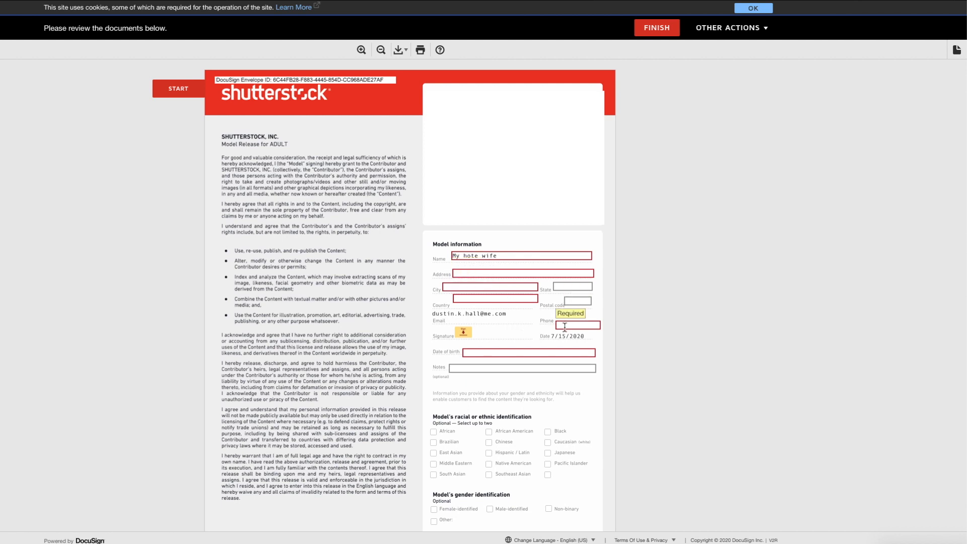
mouse_move(513, 353)
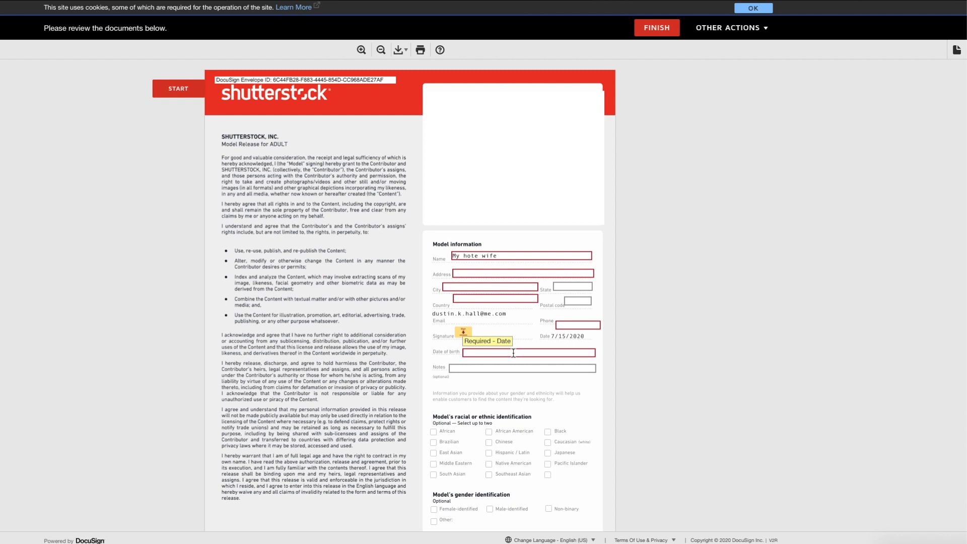
mouse_move(453, 364)
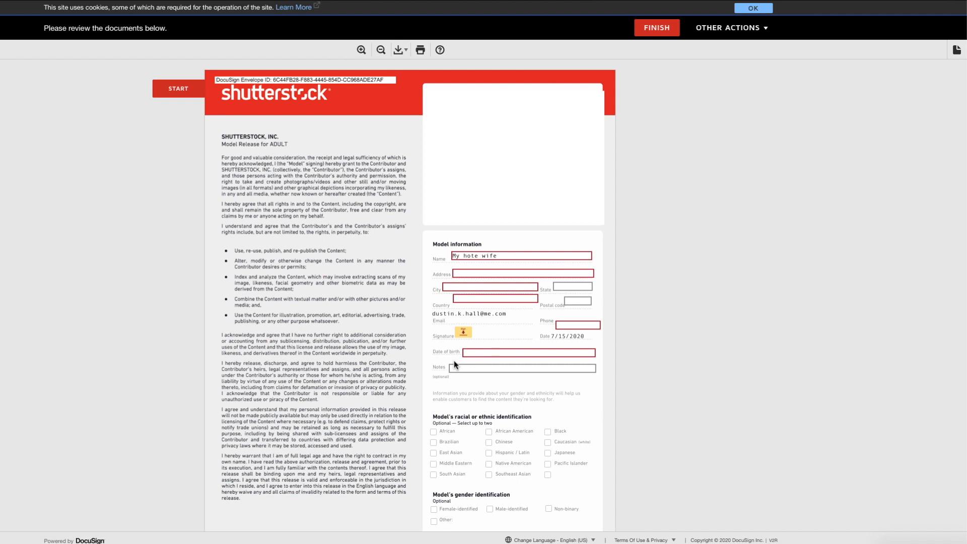
scroll("down", 3)
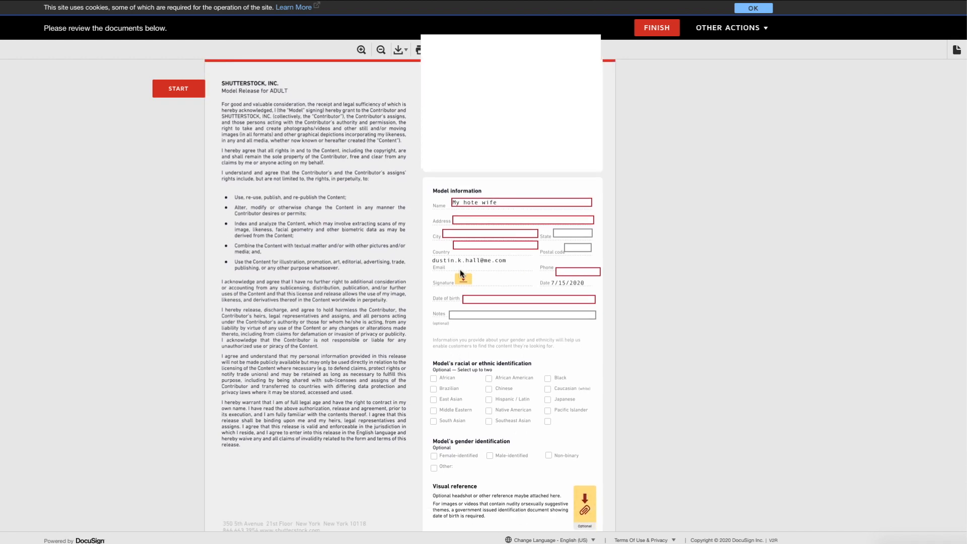
Step: Adopt a ready-made 'My hote wife' signature style and sign the model's signature field
left_click(461, 281)
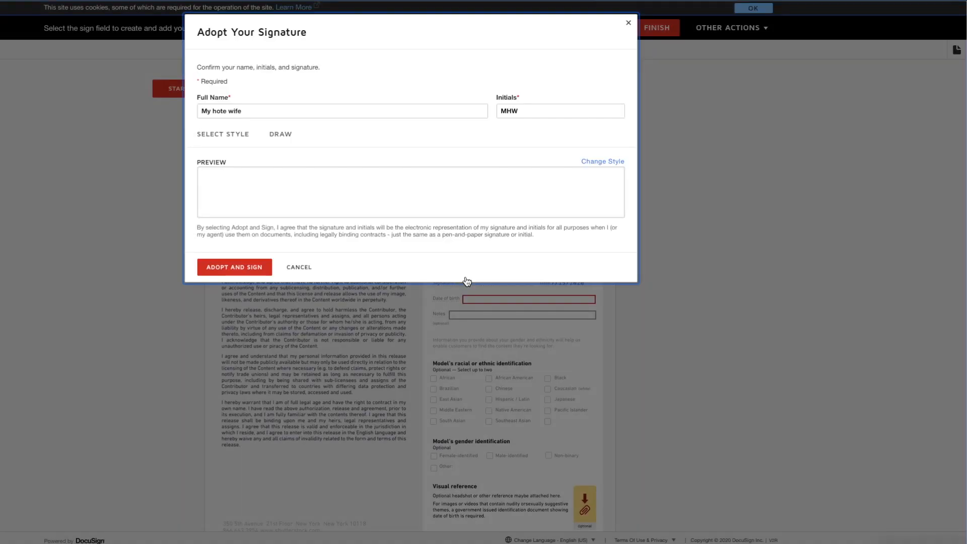
left_click(222, 134)
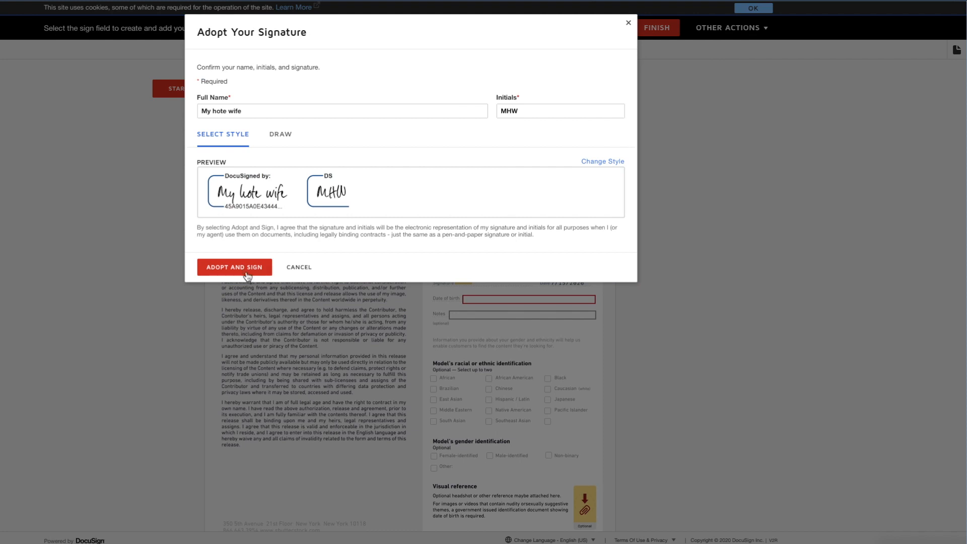
left_click(235, 267)
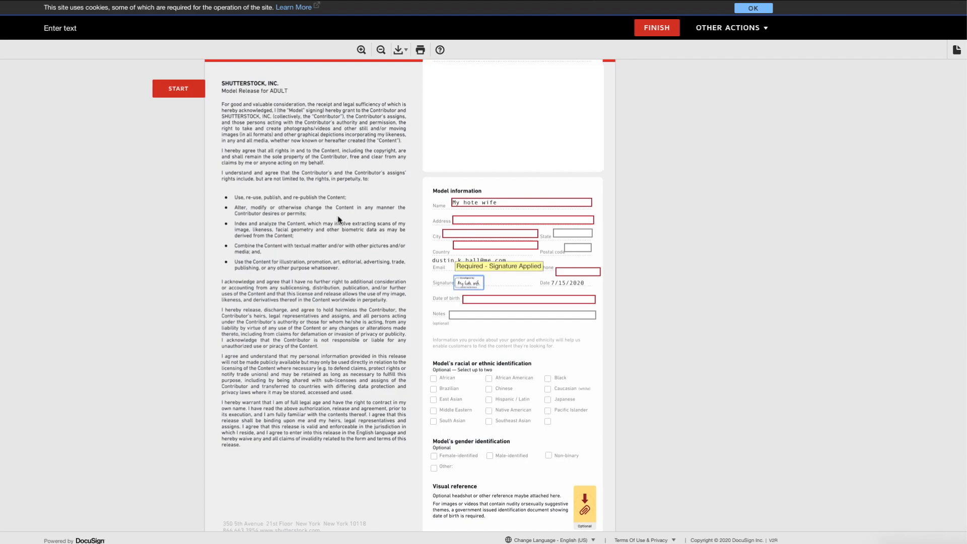
scroll("down", 3)
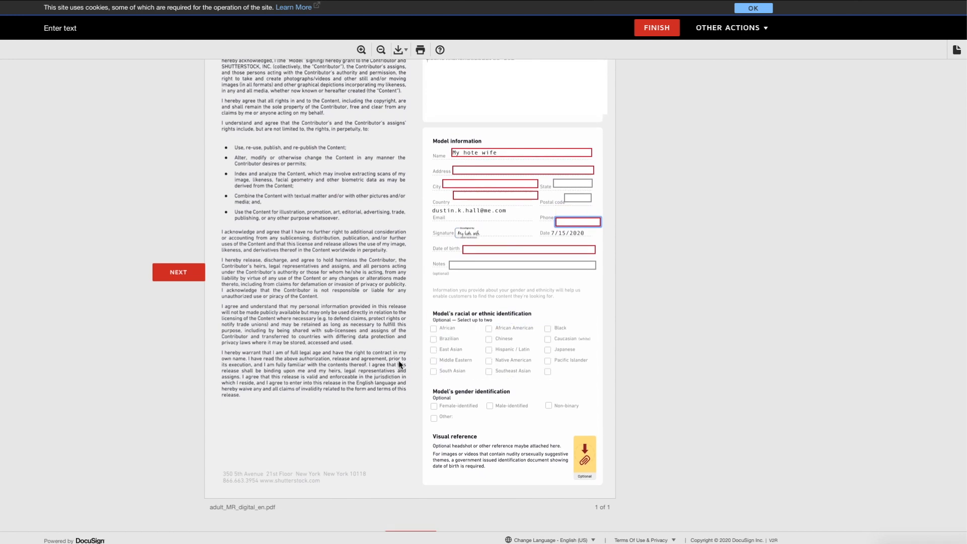
mouse_move(570, 339)
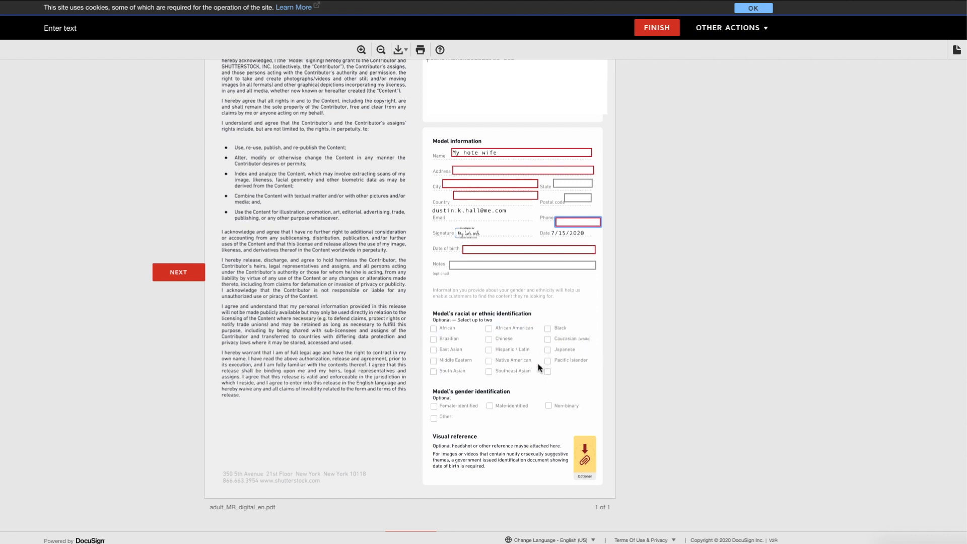
mouse_move(511, 395)
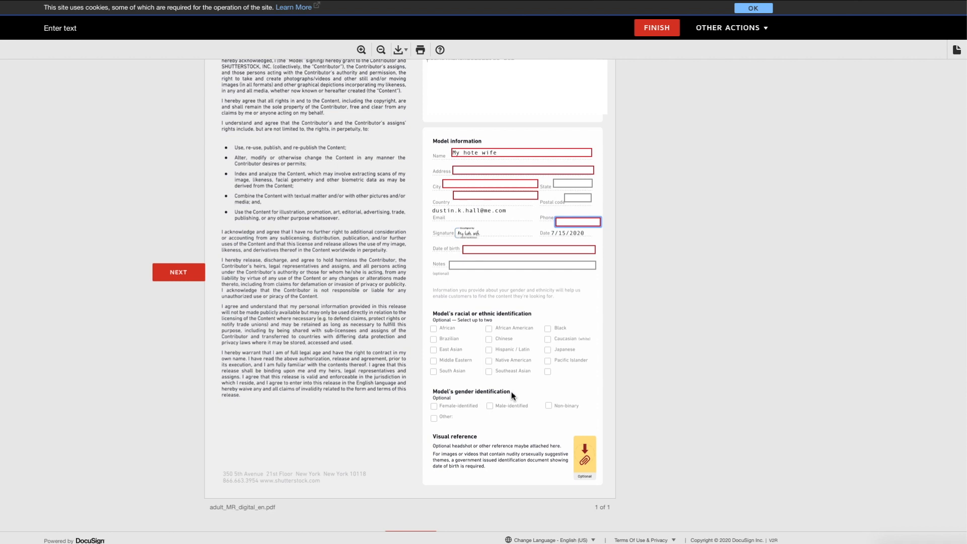
mouse_move(496, 419)
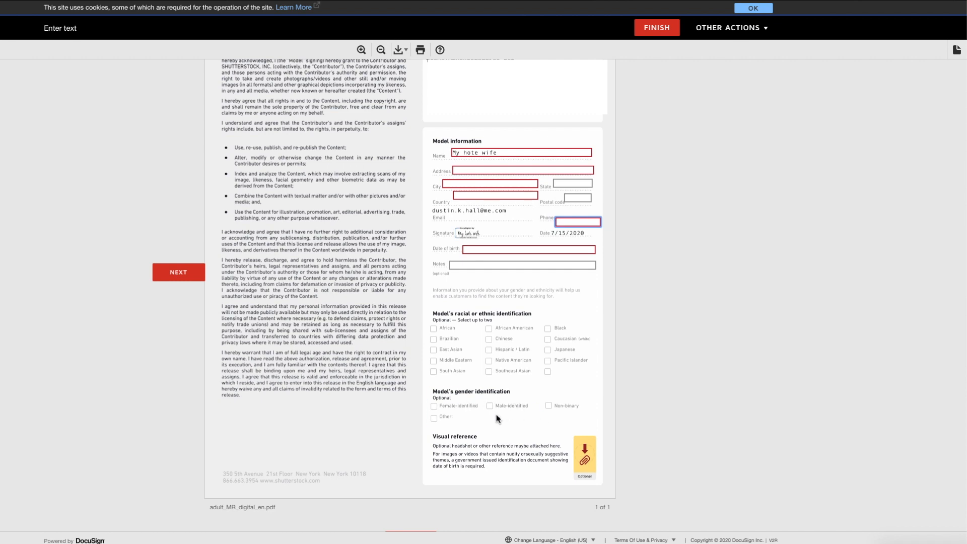
mouse_move(557, 461)
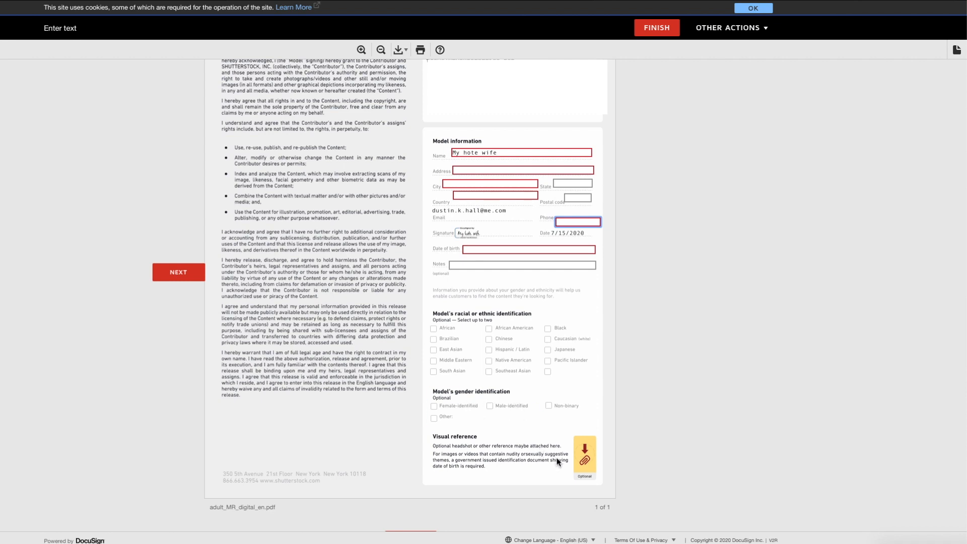
mouse_move(583, 456)
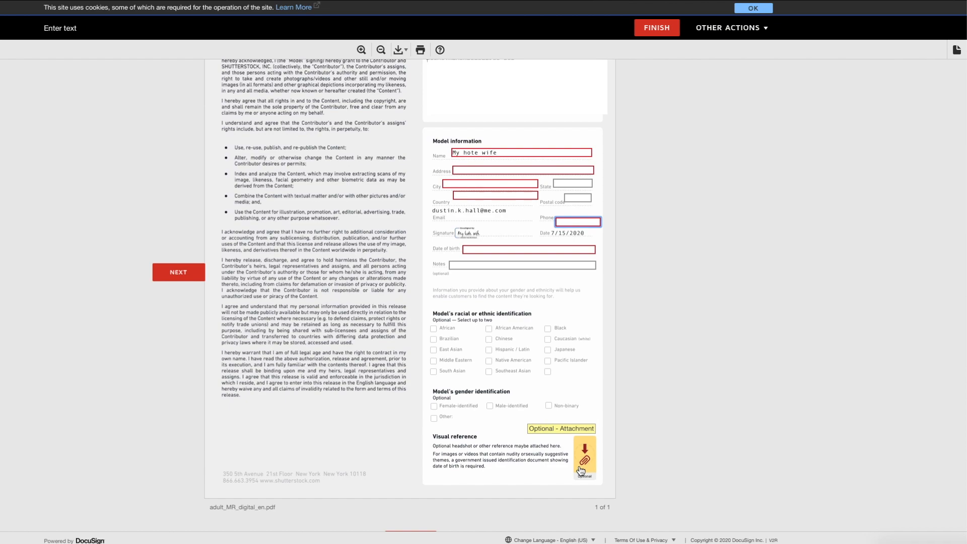
Step: Finish the model's signing, decline the DocuSign account offer, and view the completed document from the email
left_click(655, 27)
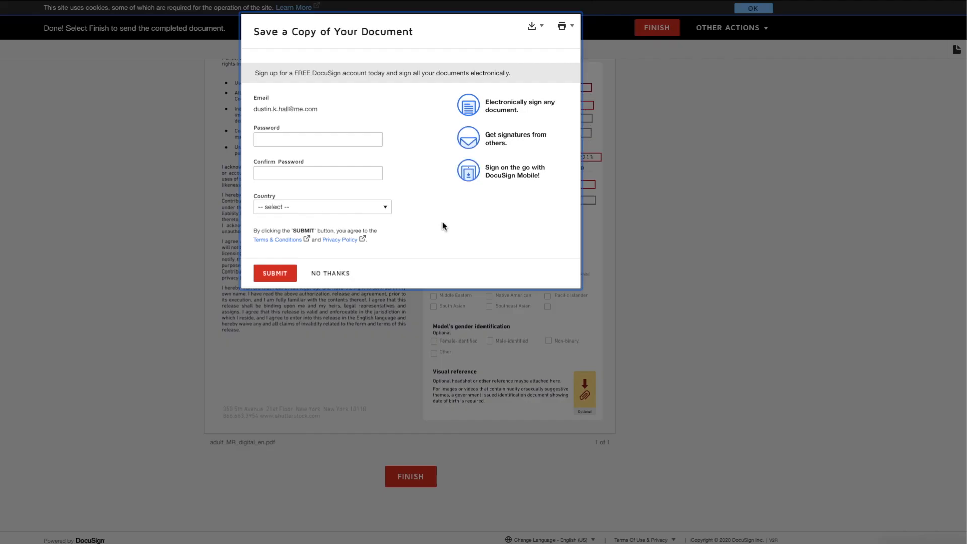
mouse_move(329, 273)
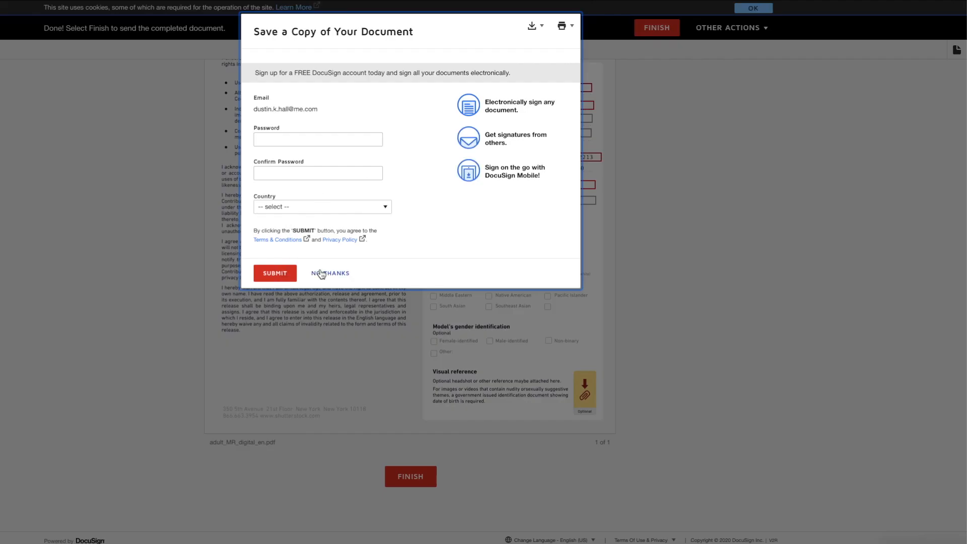
left_click(329, 272)
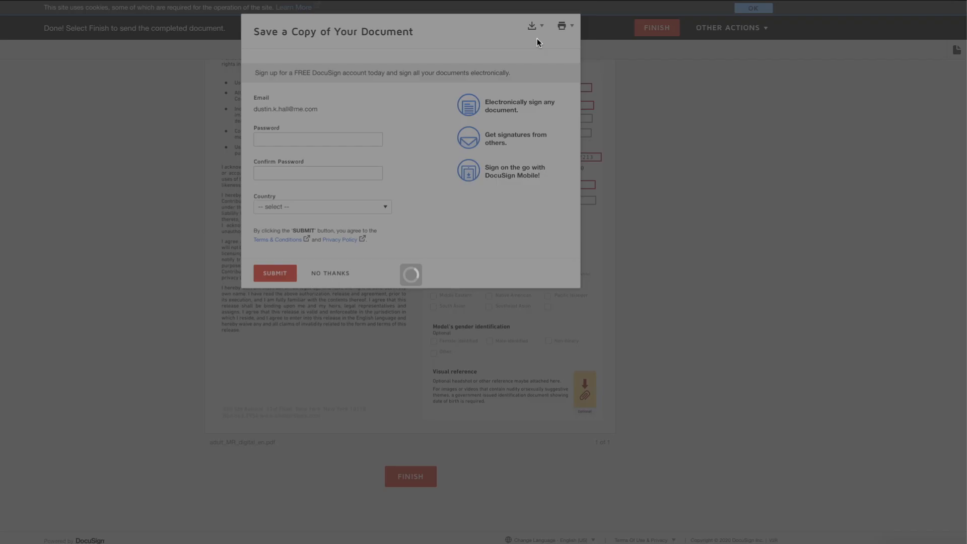
left_click(330, 272)
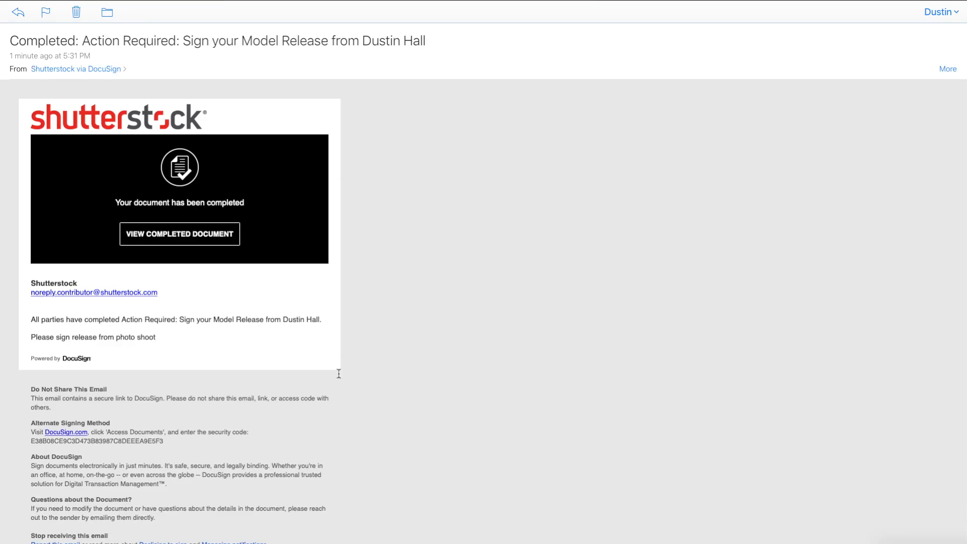
left_click(179, 234)
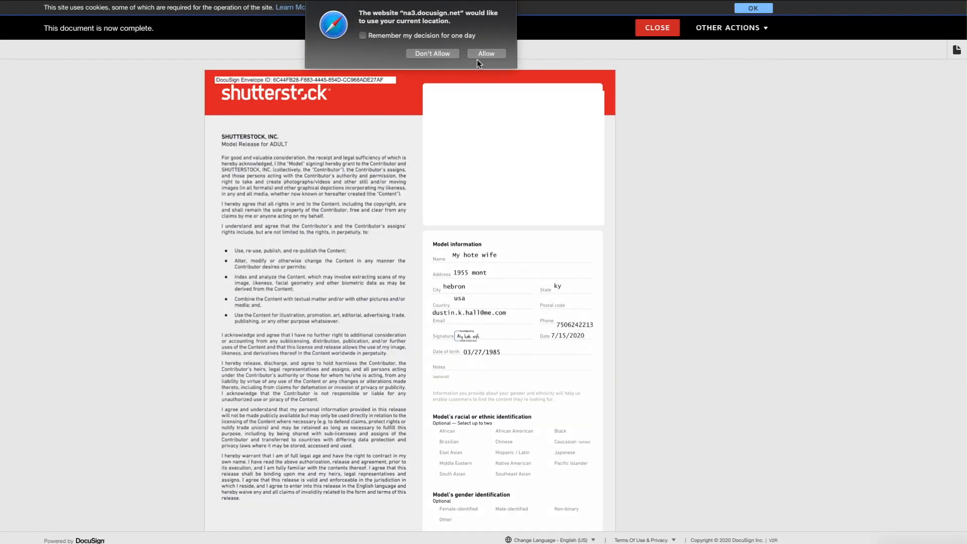
Step: Dismiss Safari's location prompt and close the completed release, returning to Shutterstock's Submit content page
left_click(432, 53)
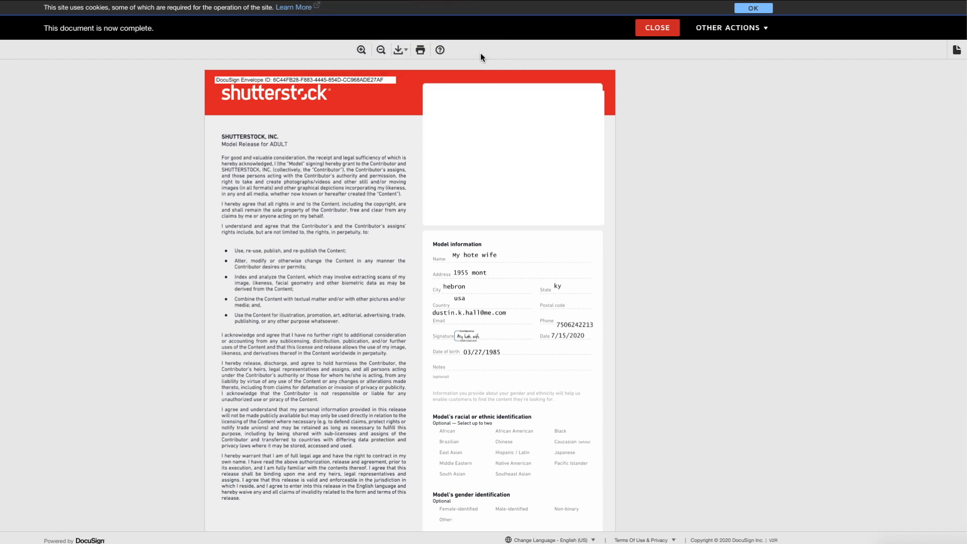
mouse_move(656, 28)
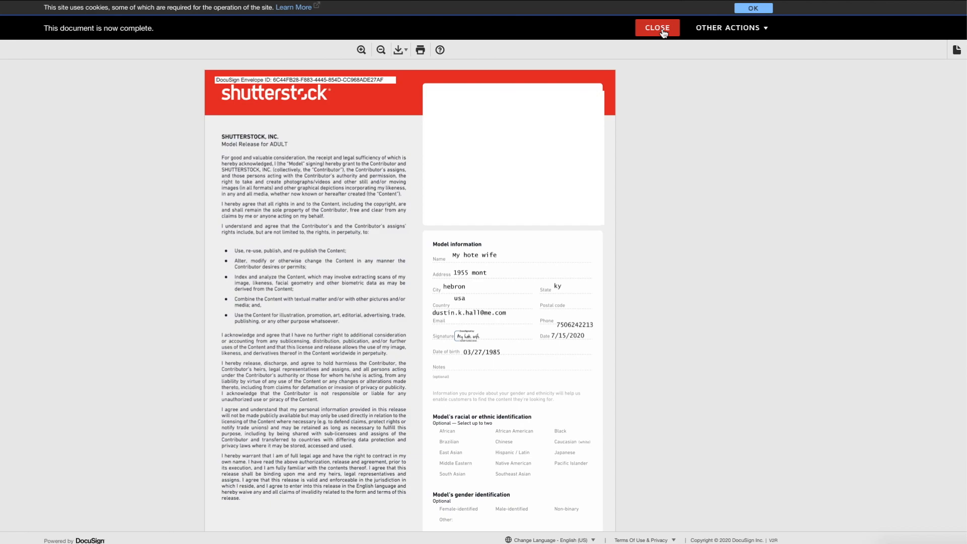
left_click(656, 27)
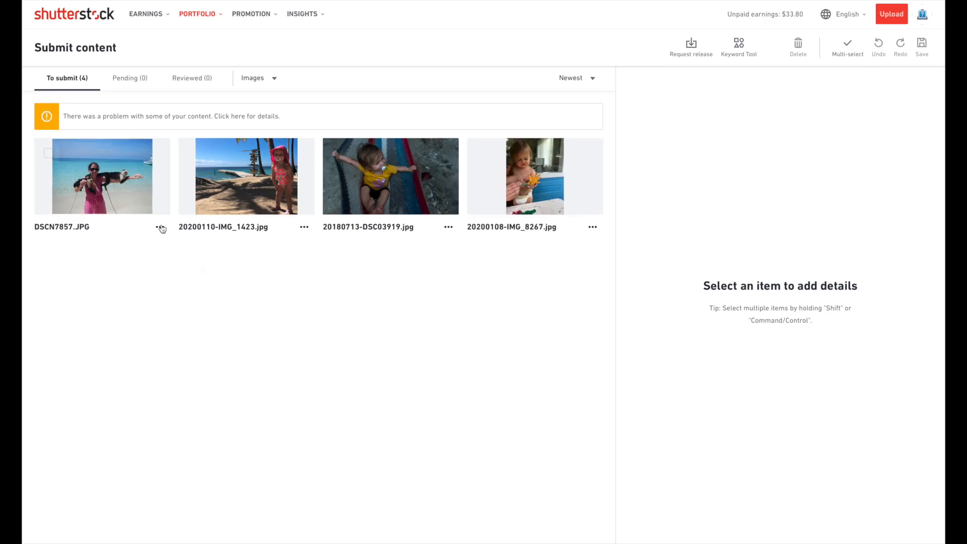
Step: Open DSCN7857.JPG's details and bring up the Attach releases dialog
left_click(102, 176)
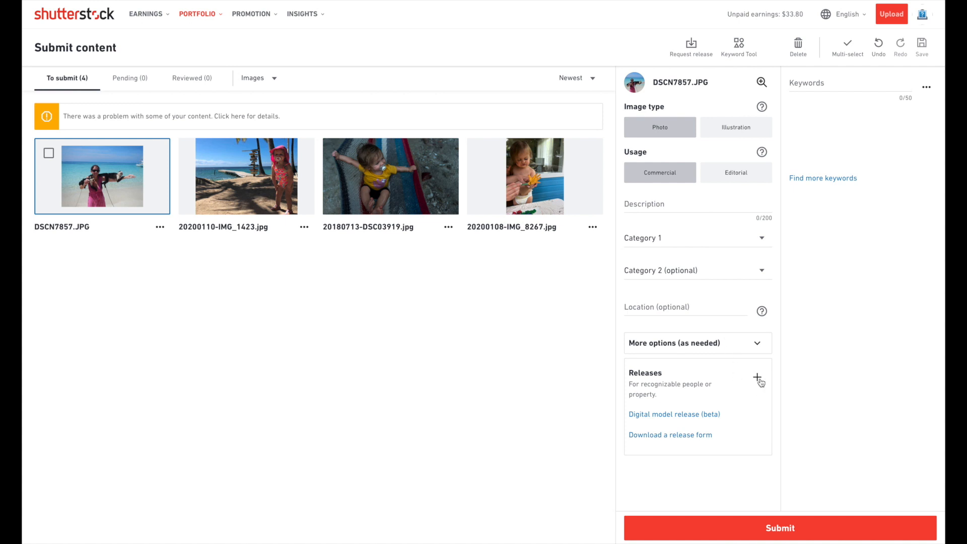
left_click(758, 379)
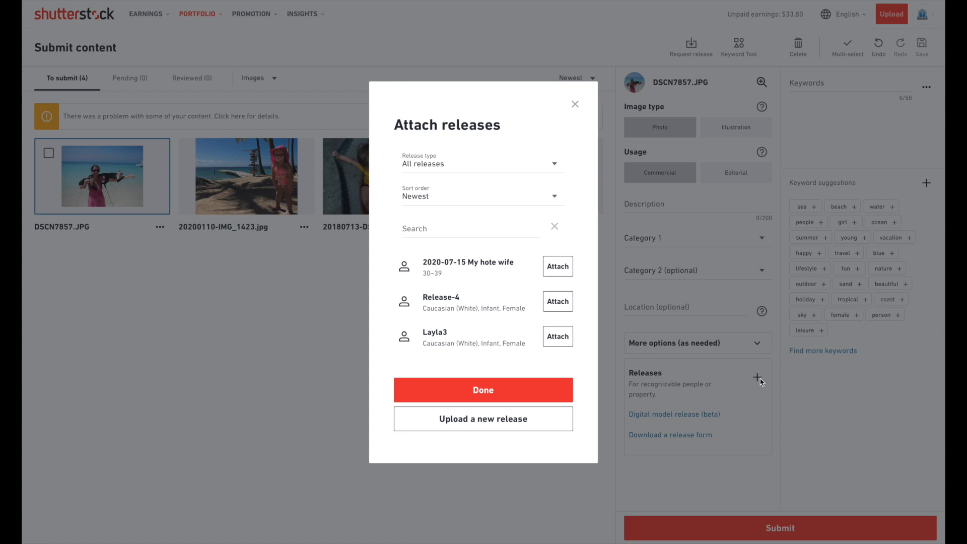
mouse_move(557, 266)
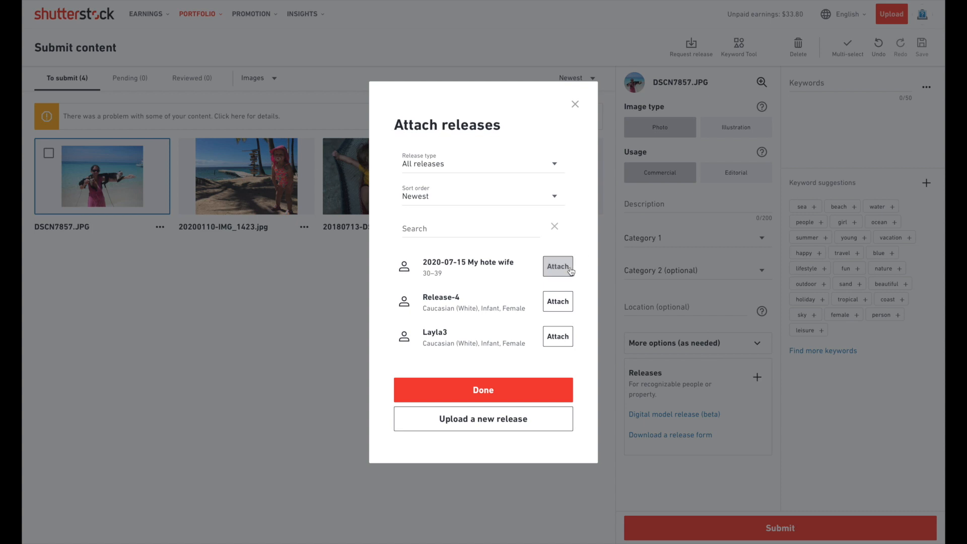
Step: Attach the '2020-07-15 My hote wife' release to DSCN7857.JPG and confirm with Done
left_click(557, 266)
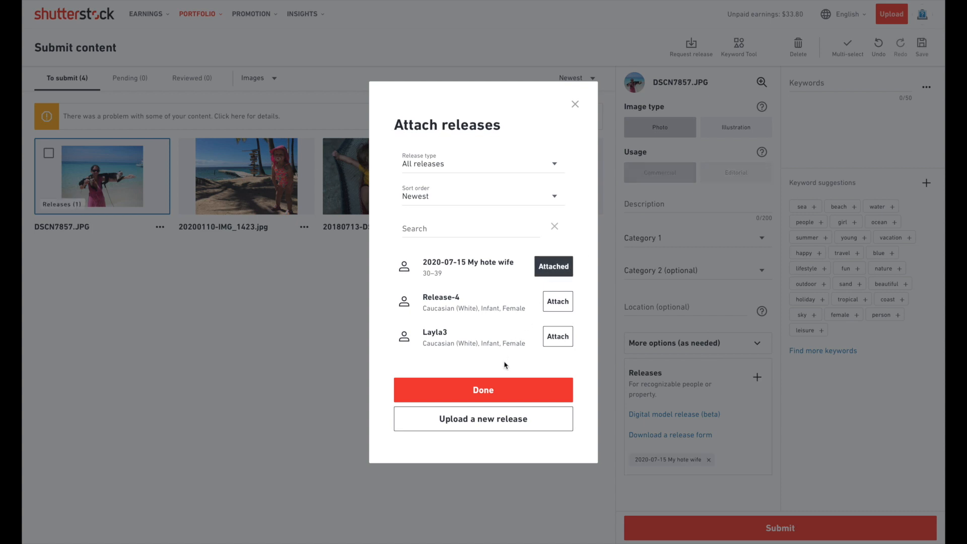
mouse_move(492, 388)
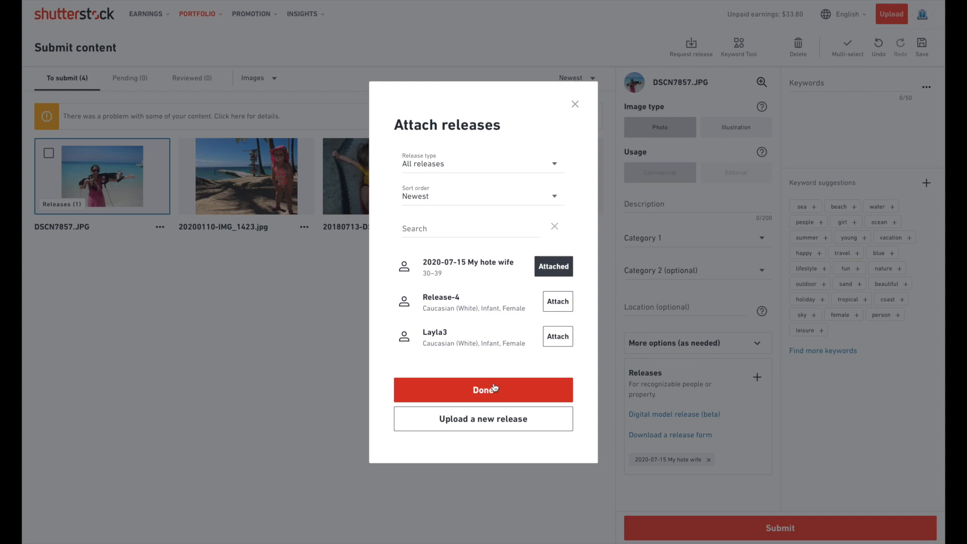
left_click(482, 388)
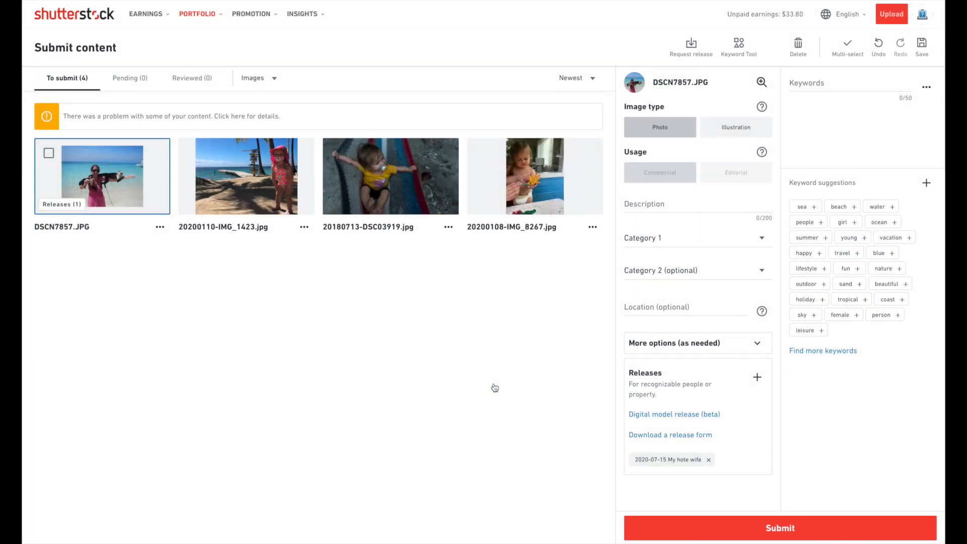